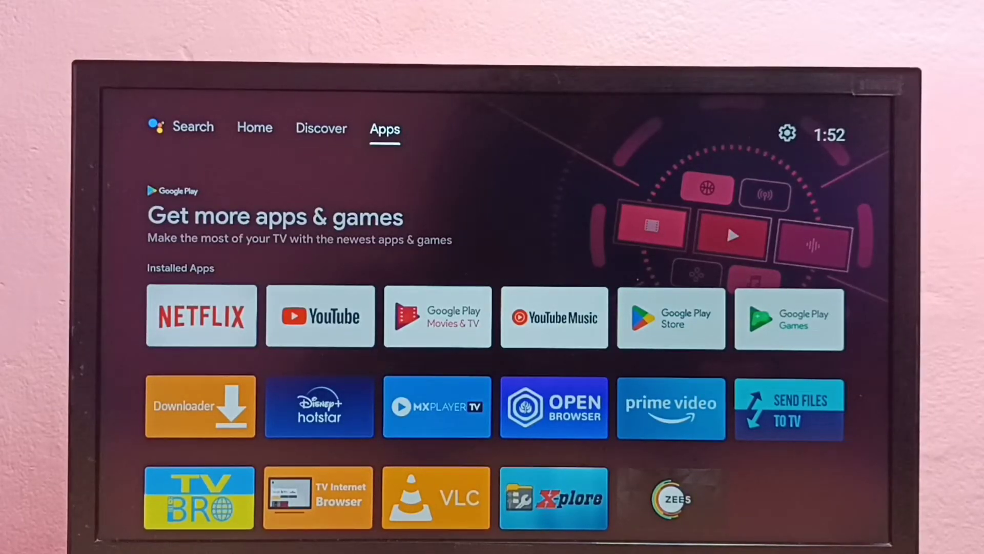
- From the home and Apps screens, open the device Settings
click(254, 128)
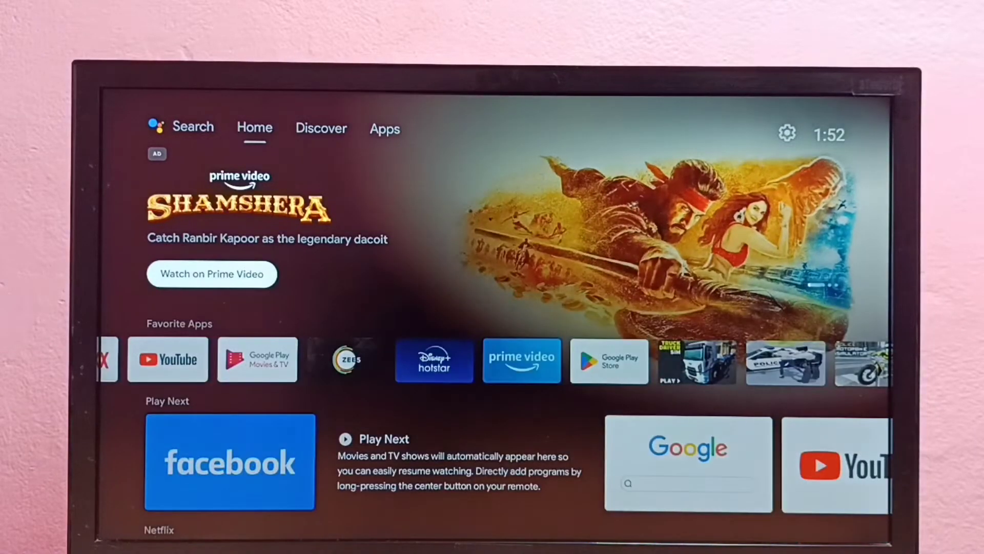
click(385, 129)
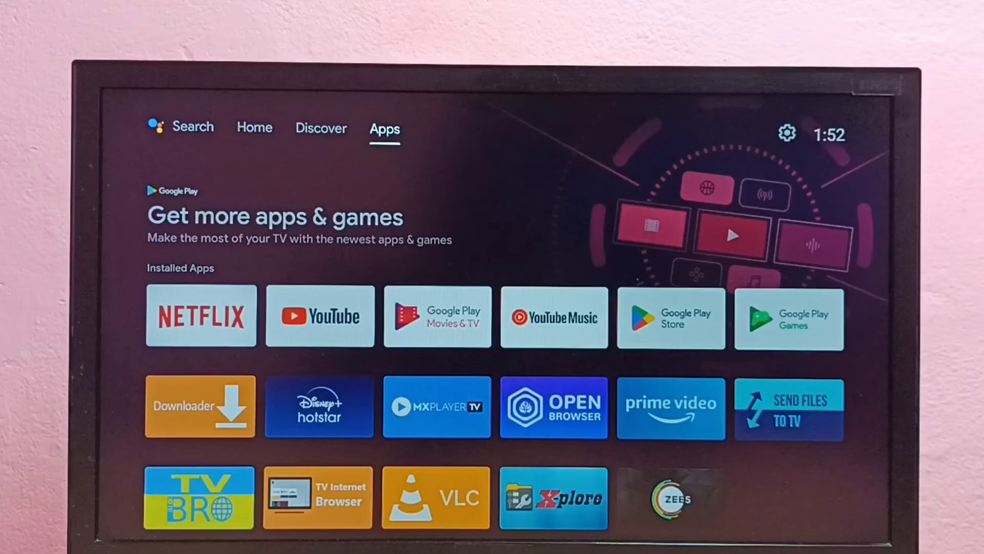
click(786, 134)
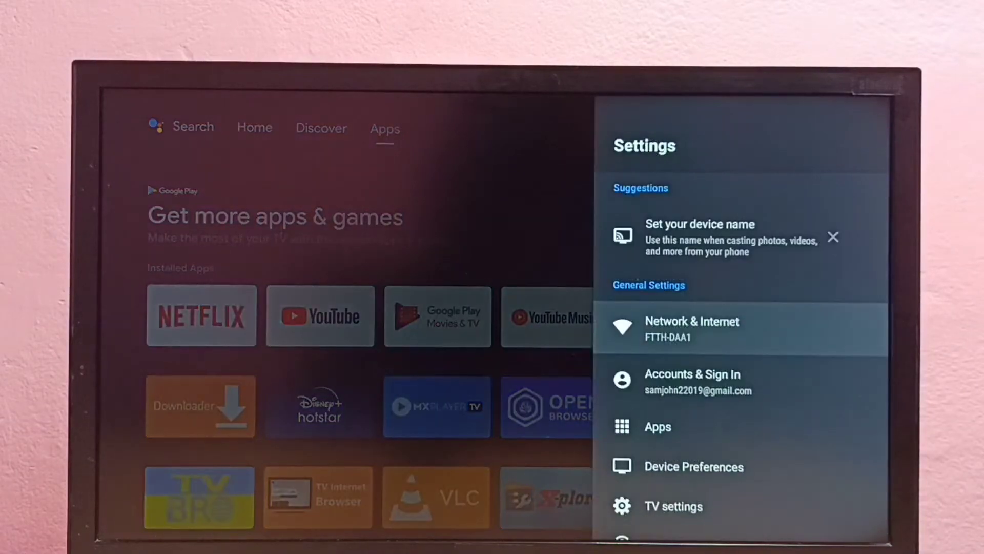
scroll(down, 3)
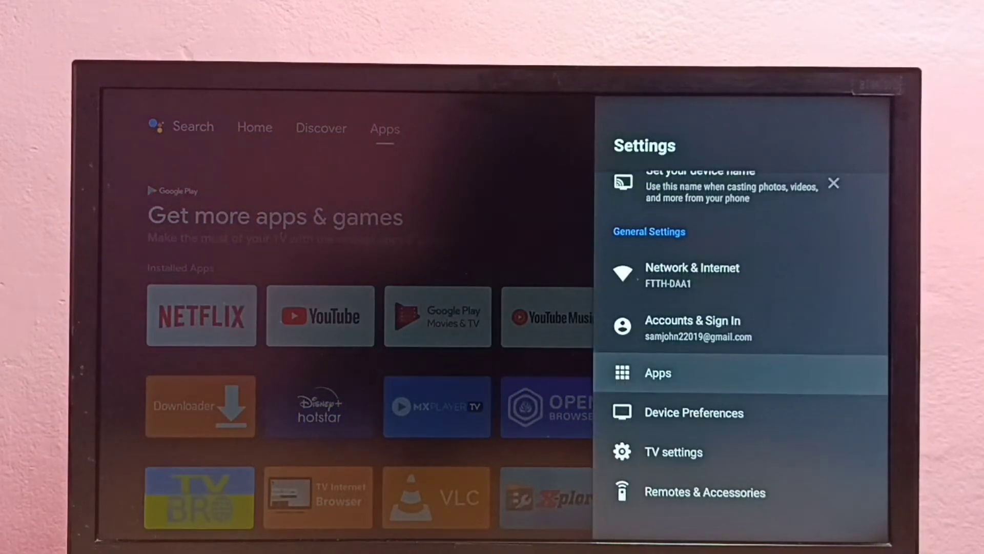
- Open Apps, See all apps, and scroll down to Hotstar
click(657, 373)
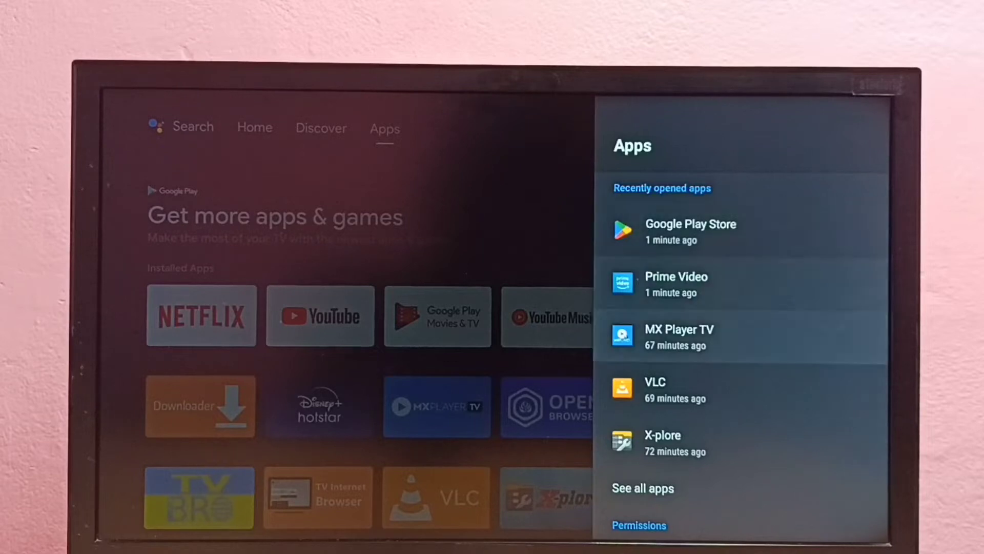
click(642, 488)
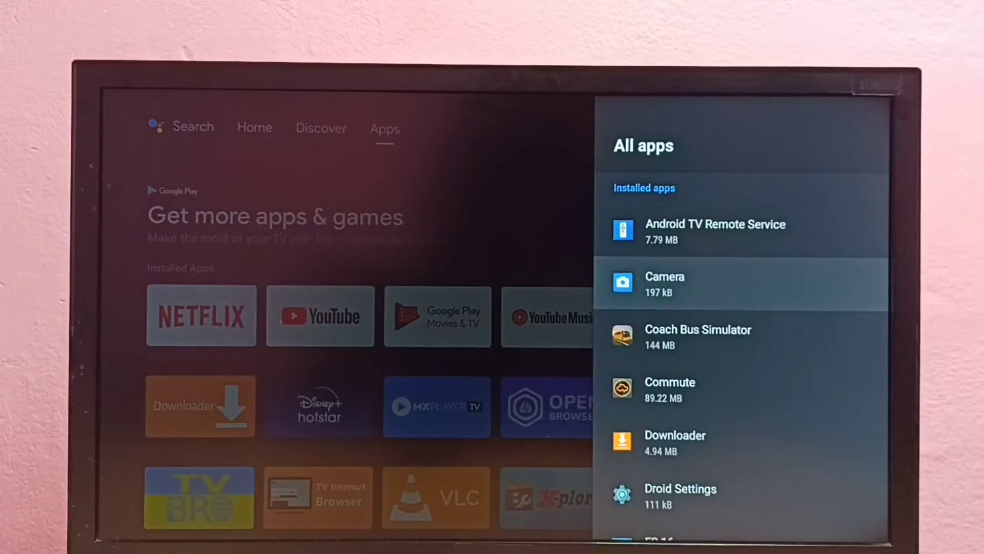
scroll(down, 3)
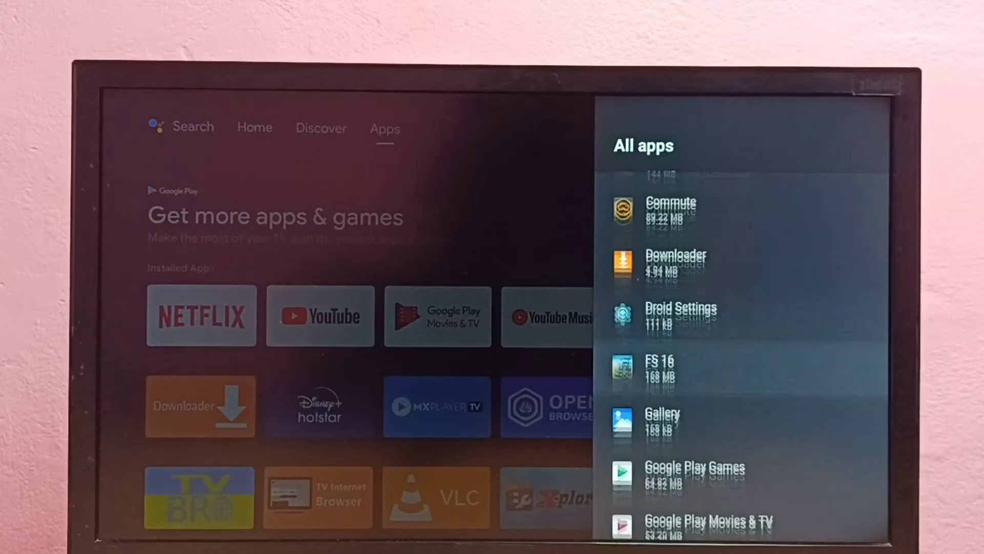
scroll(down, 3)
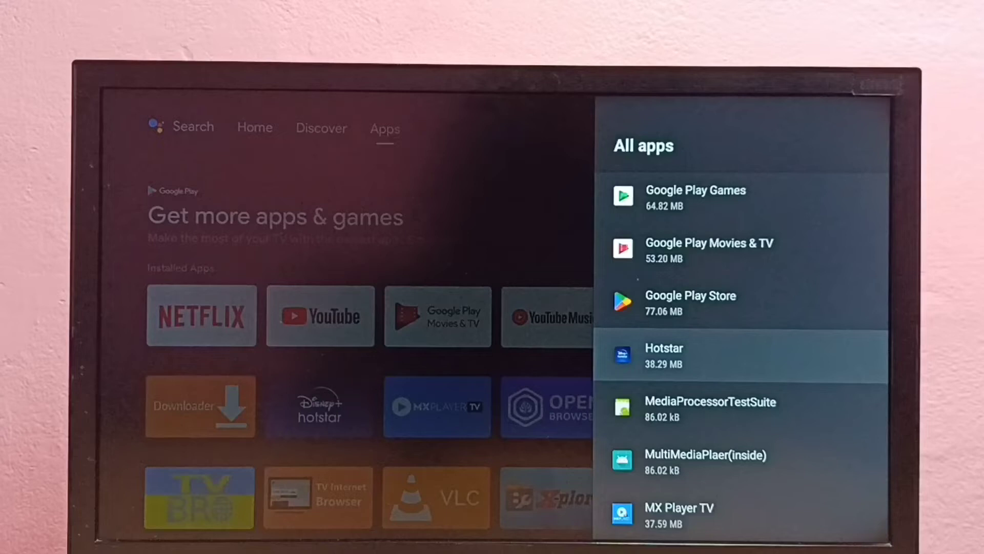
- Uninstall Hotstar from its app details page and return to the Apps tab
click(663, 351)
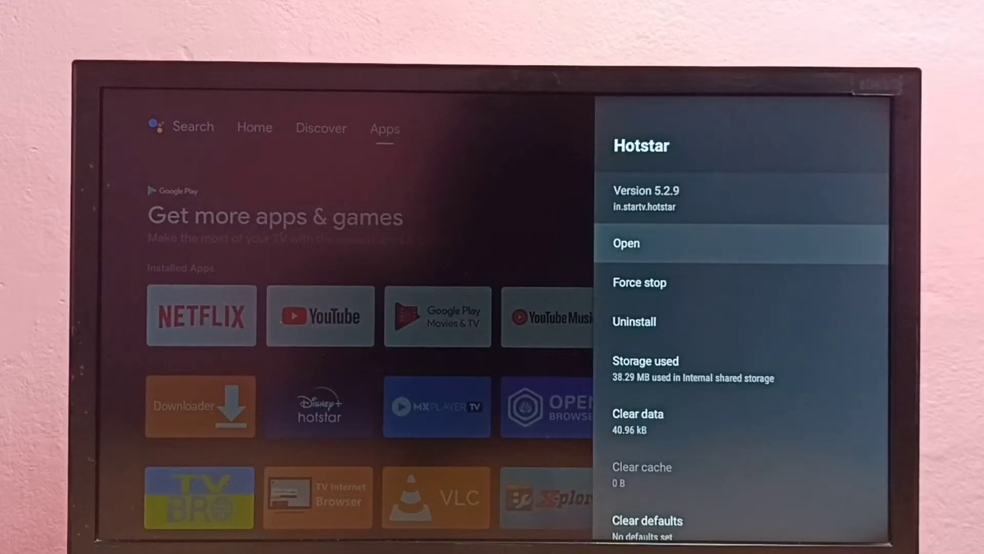
key(down)
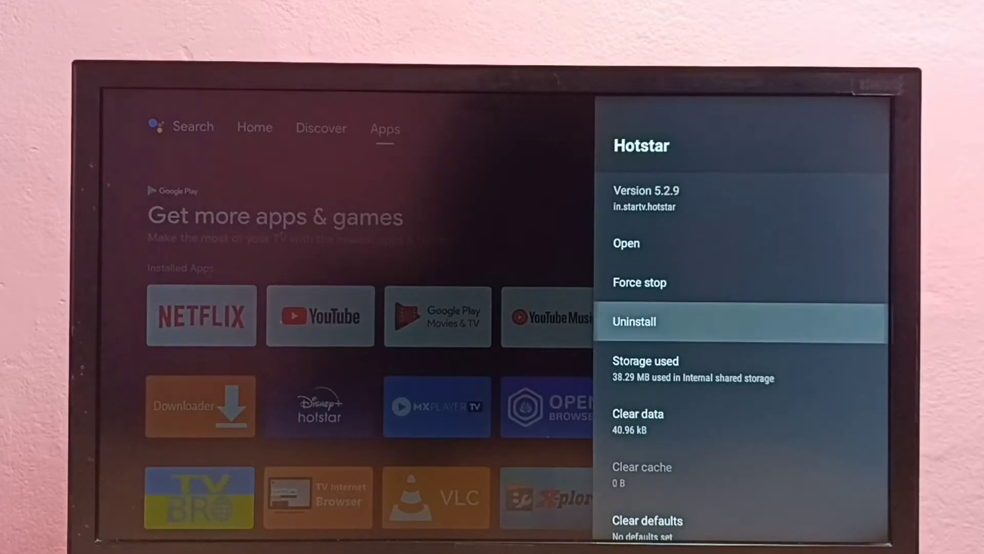
click(634, 321)
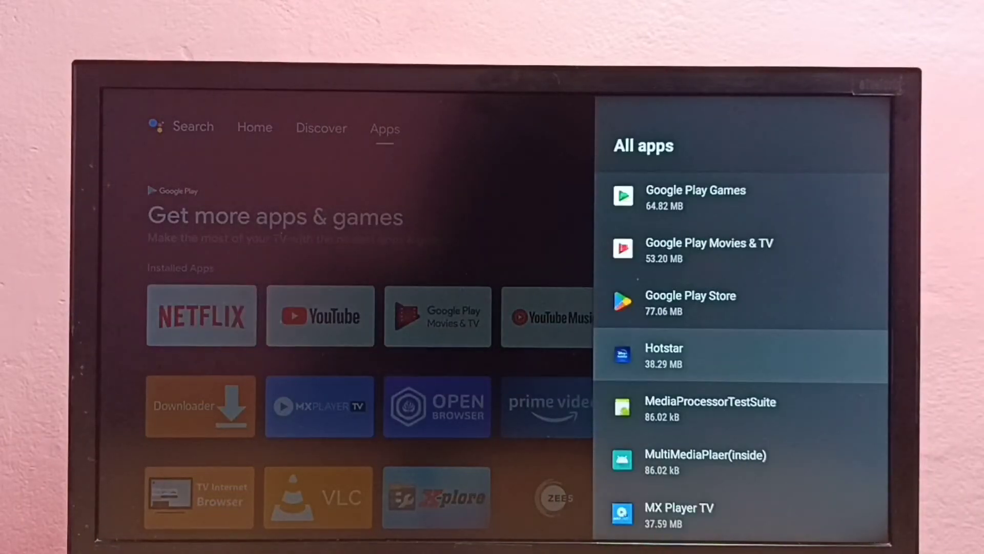
scroll(down, 3)
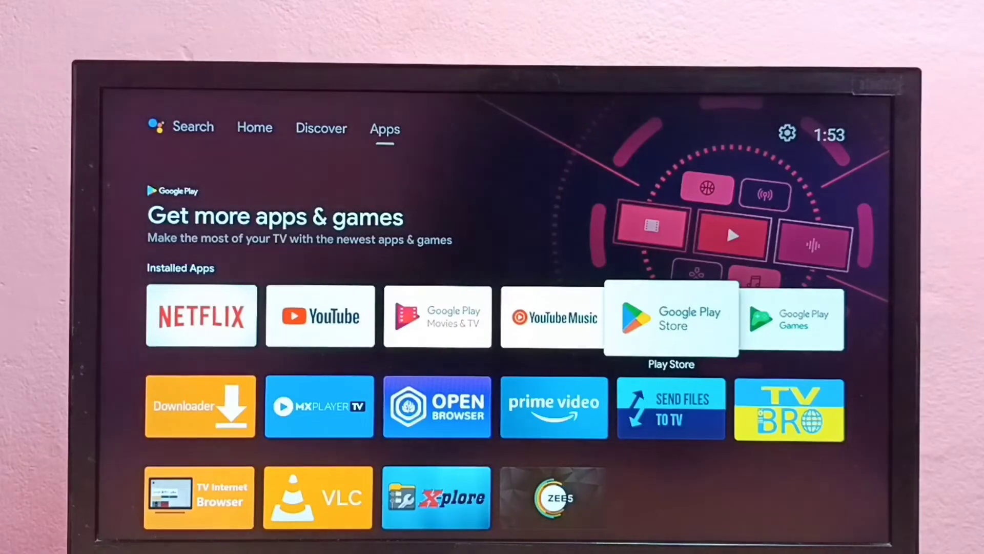
- Search the Play Store for "ho" and pick the Hotstar suggestion
click(671, 316)
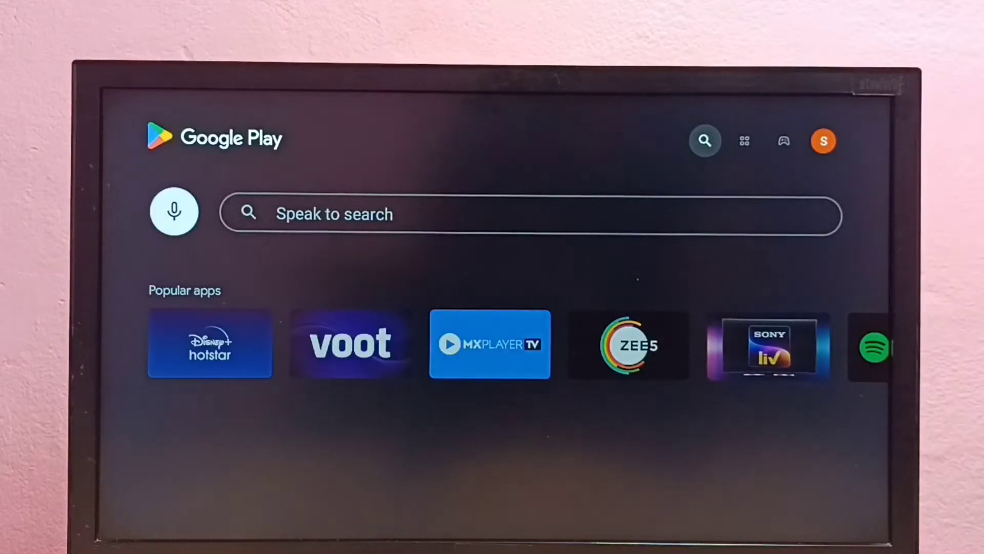
click(529, 215)
text(h)
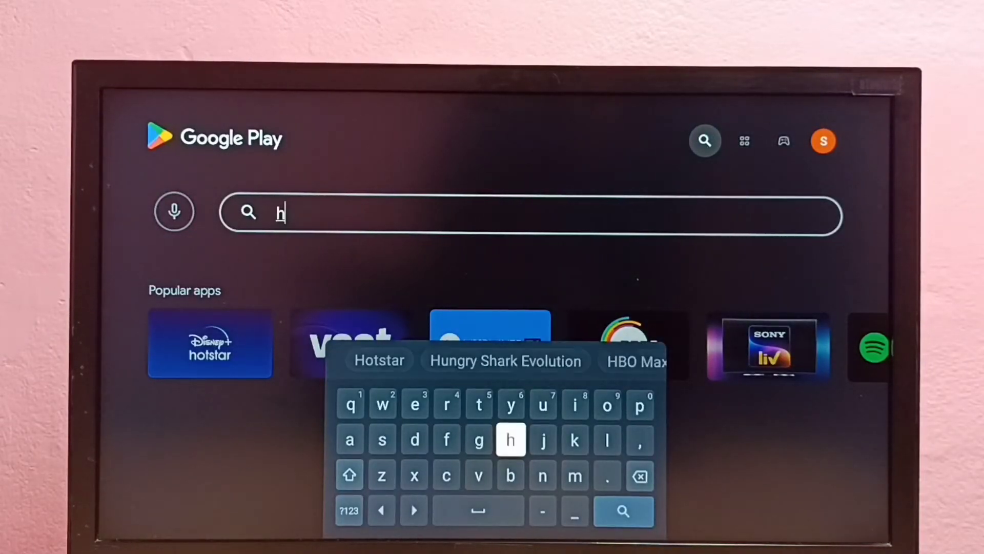
click(607, 405)
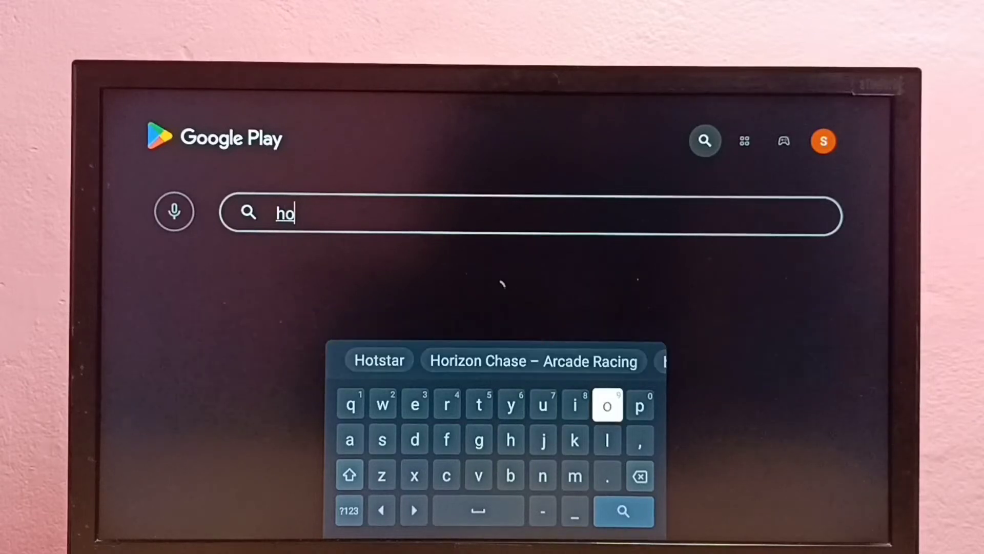
click(378, 360)
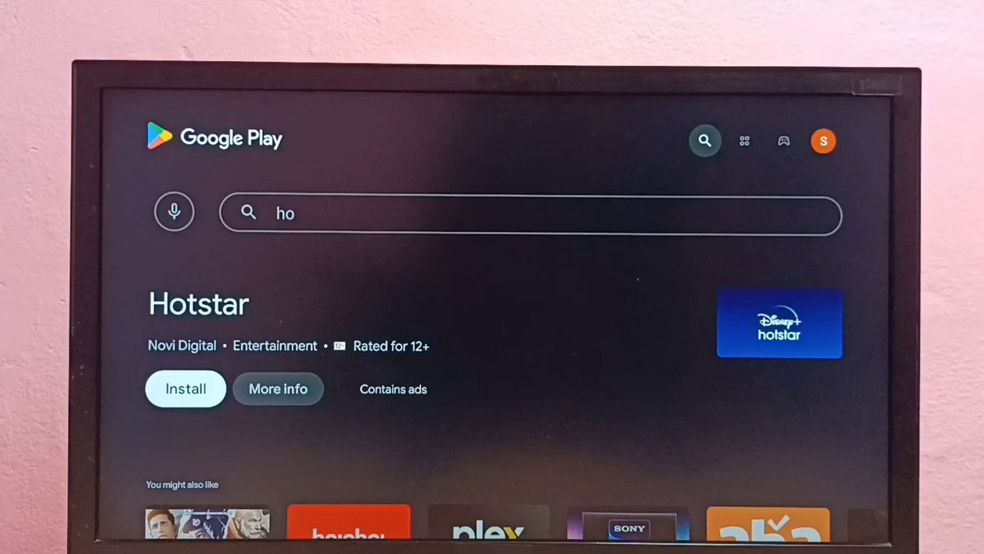
- Install Hotstar from its Play Store page and return to the Apps screen
click(185, 388)
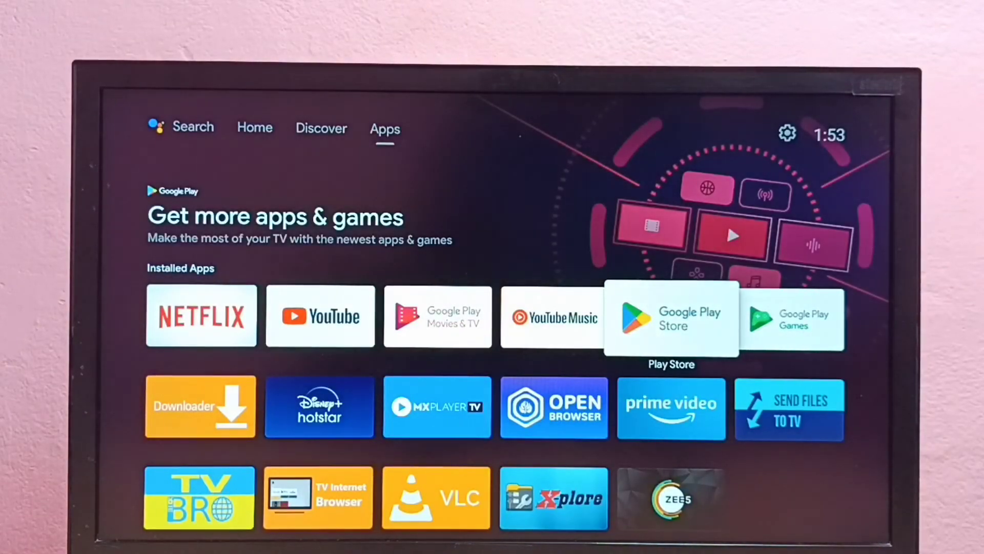
- Scroll to the installed apps row and launch the Disney+ Hotstar tile
scroll(down, 3)
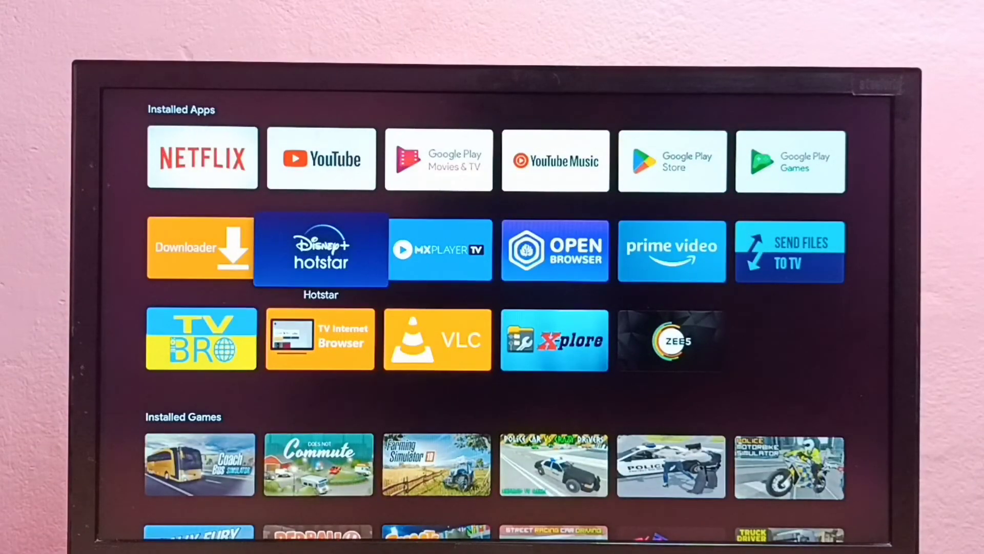
click(320, 249)
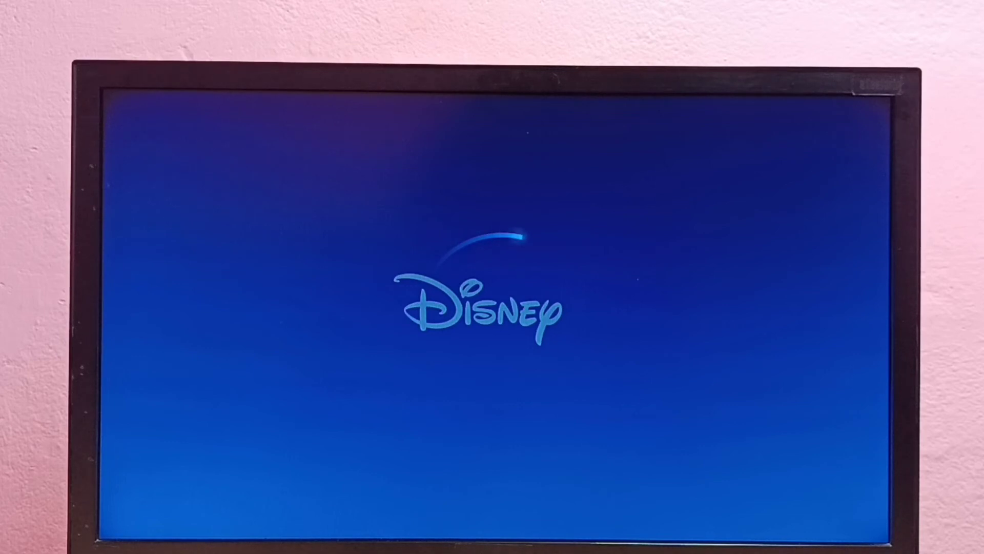